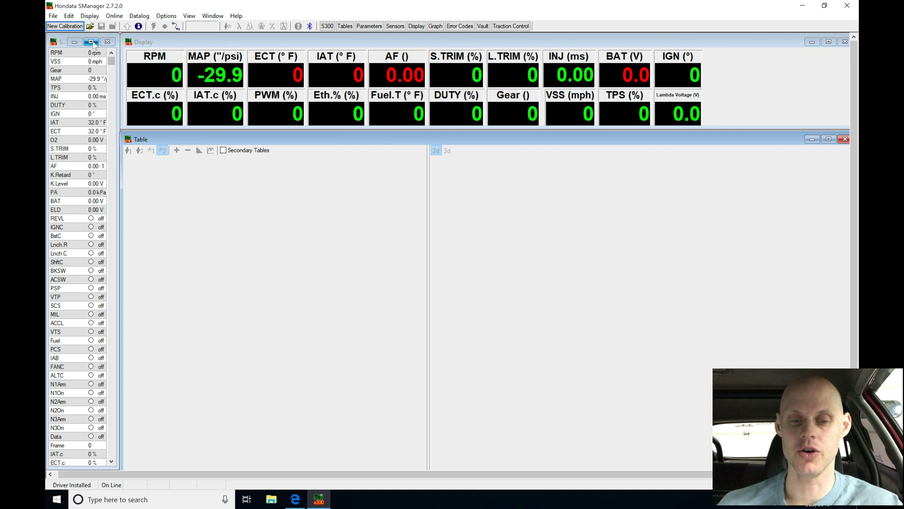
Step: Create a new calibration from the stockp28.skl base file (92-95 D16 Civic Si/EX)
{"action": "left_click", "coordinate": [62, 39]}
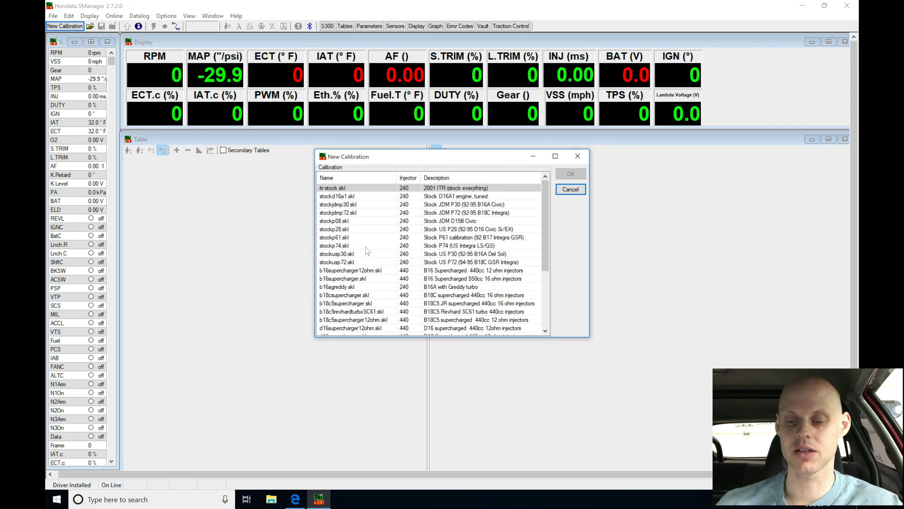
{"action": "left_click", "coordinate": [371, 228]}
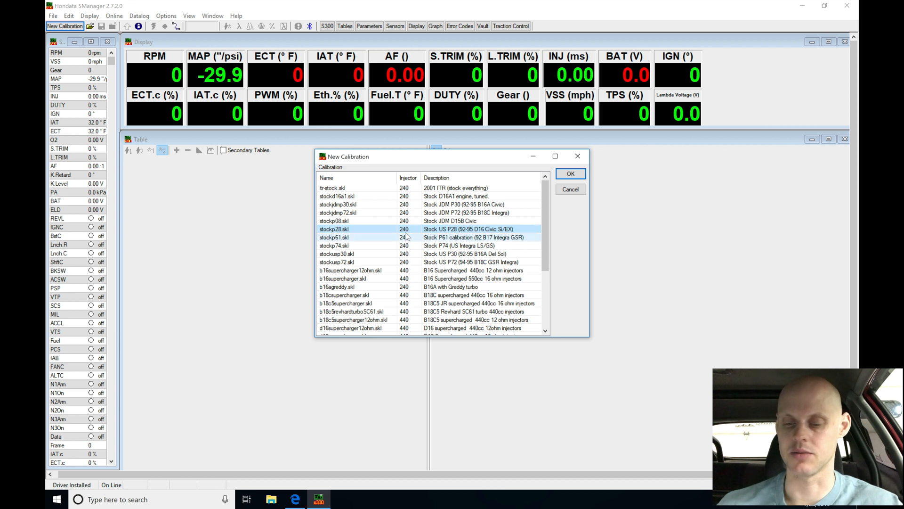
{"action": "mouse_move", "coordinate": [571, 173]}
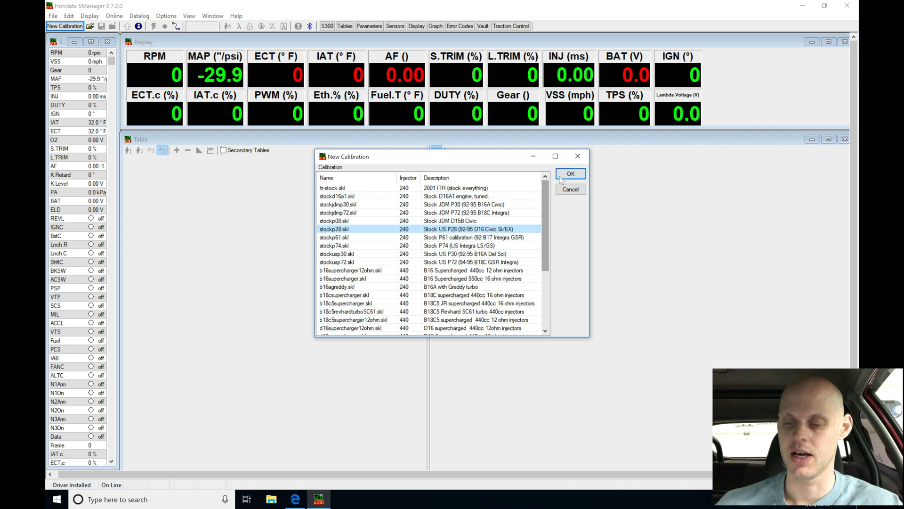
{"action": "left_click", "coordinate": [571, 174]}
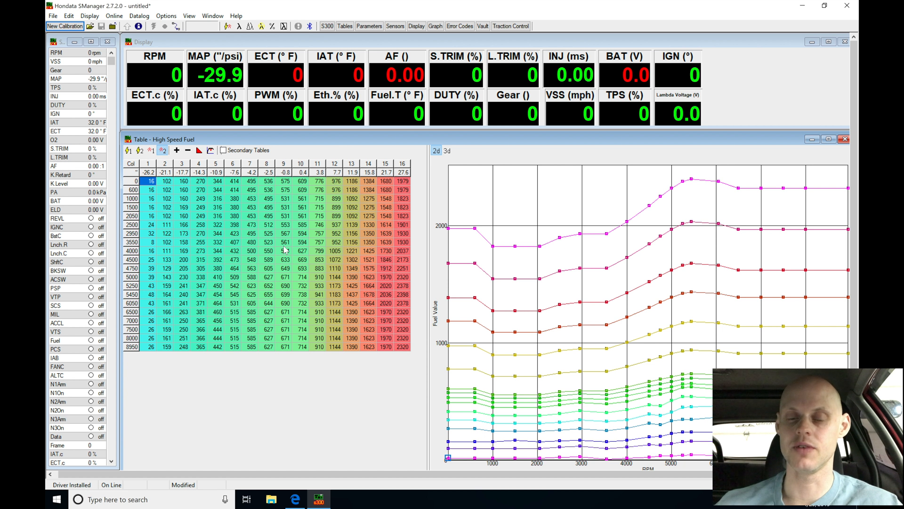
{"action": "mouse_move", "coordinate": [249, 250]}
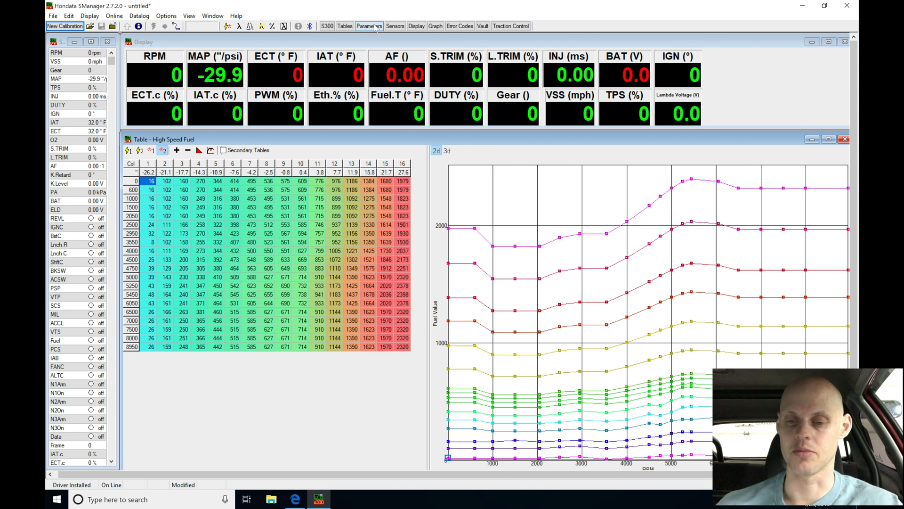
Step: Open the Parameters window on the Analog Inputs tab
{"action": "left_click", "coordinate": [368, 26]}
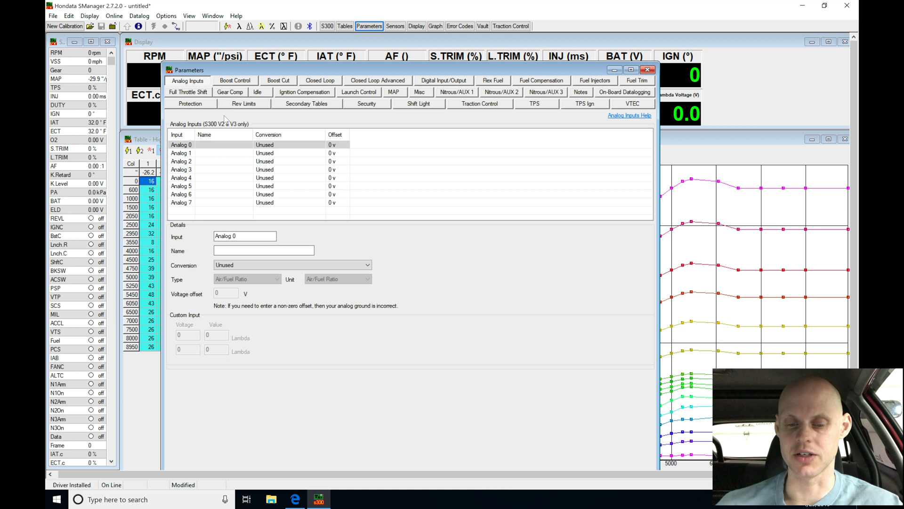
Step: Name Analog 0 'Oil Pressure' with a Custom Pressure conversion in psi
{"action": "left_click", "coordinate": [199, 145]}
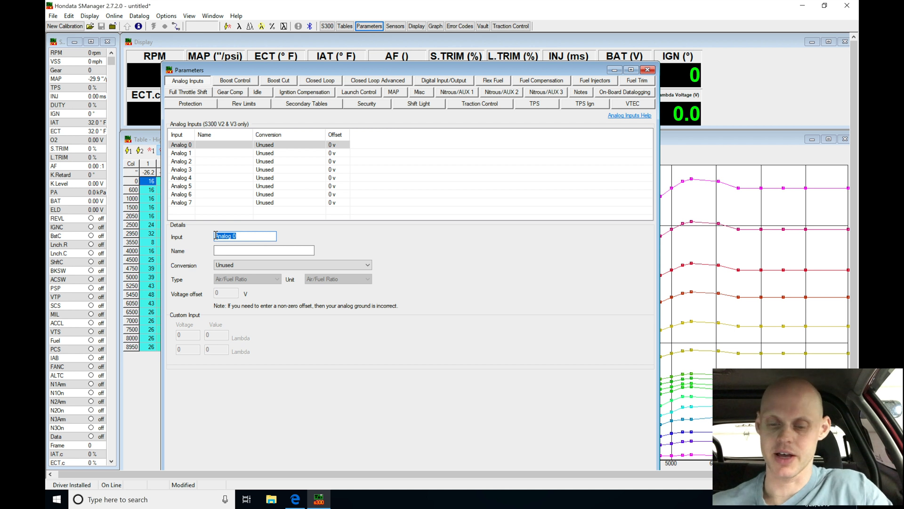
{"action": "left_click", "coordinate": [264, 251]}
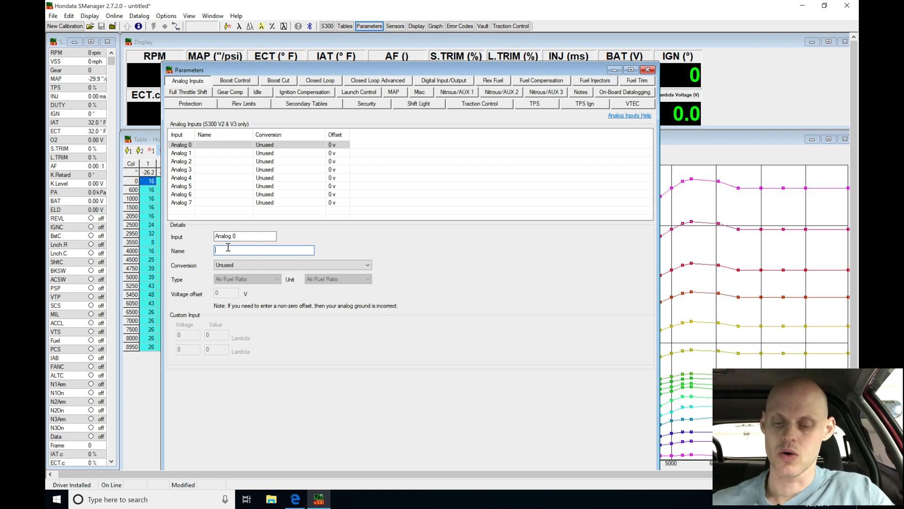
{"action": "type", "text": "Oil Pressure"}
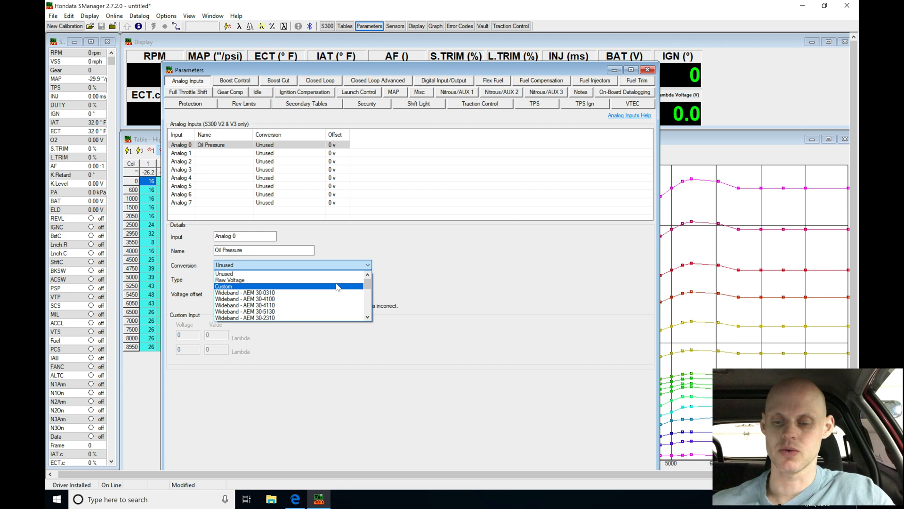
{"action": "left_click", "coordinate": [224, 286]}
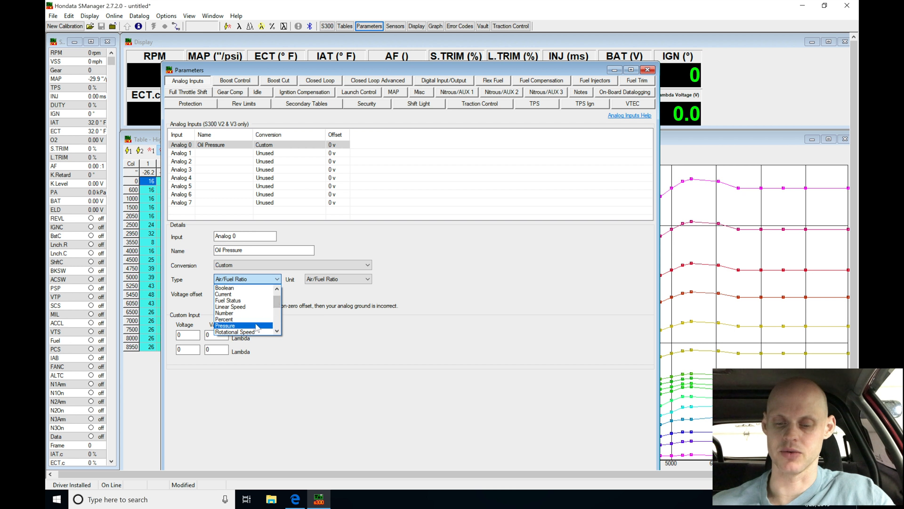
{"action": "left_click", "coordinate": [226, 325]}
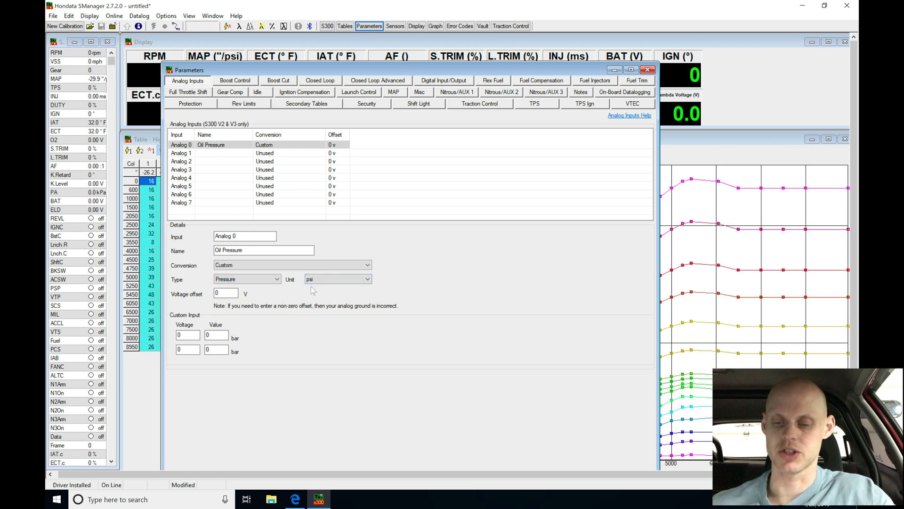